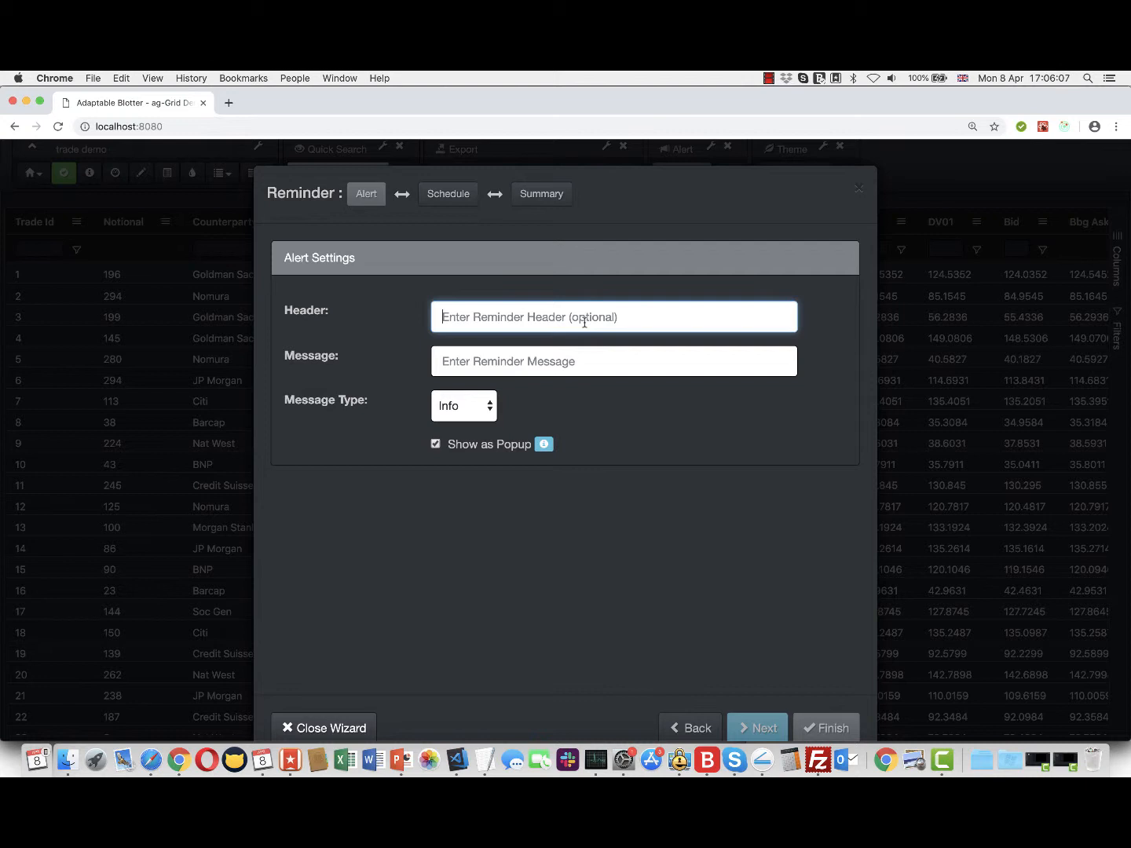
# Step: Write the reminder message starting 'Remember to send' for the end-of-day report
pyautogui.write('Remember to send')
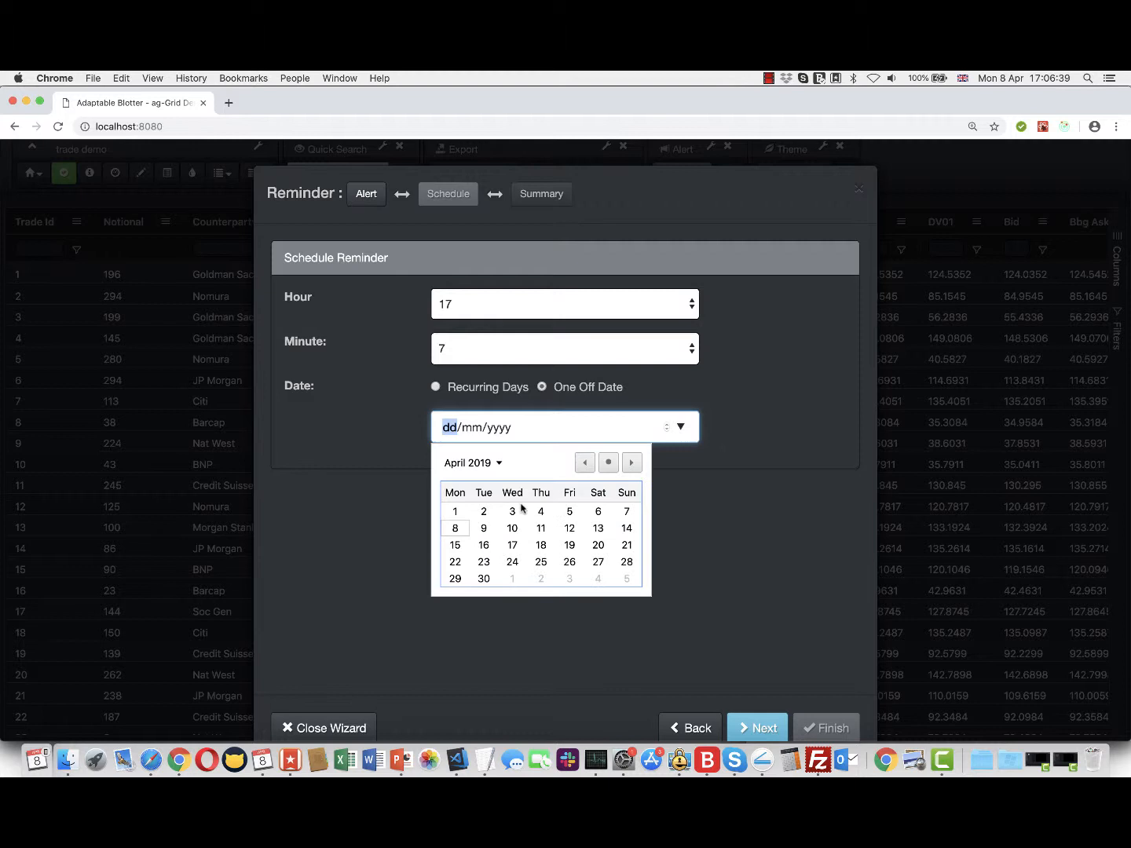
# Step: Pick 8 April 2019 as the one-off date for the 17:07 reminder
pyautogui.click(756, 726)
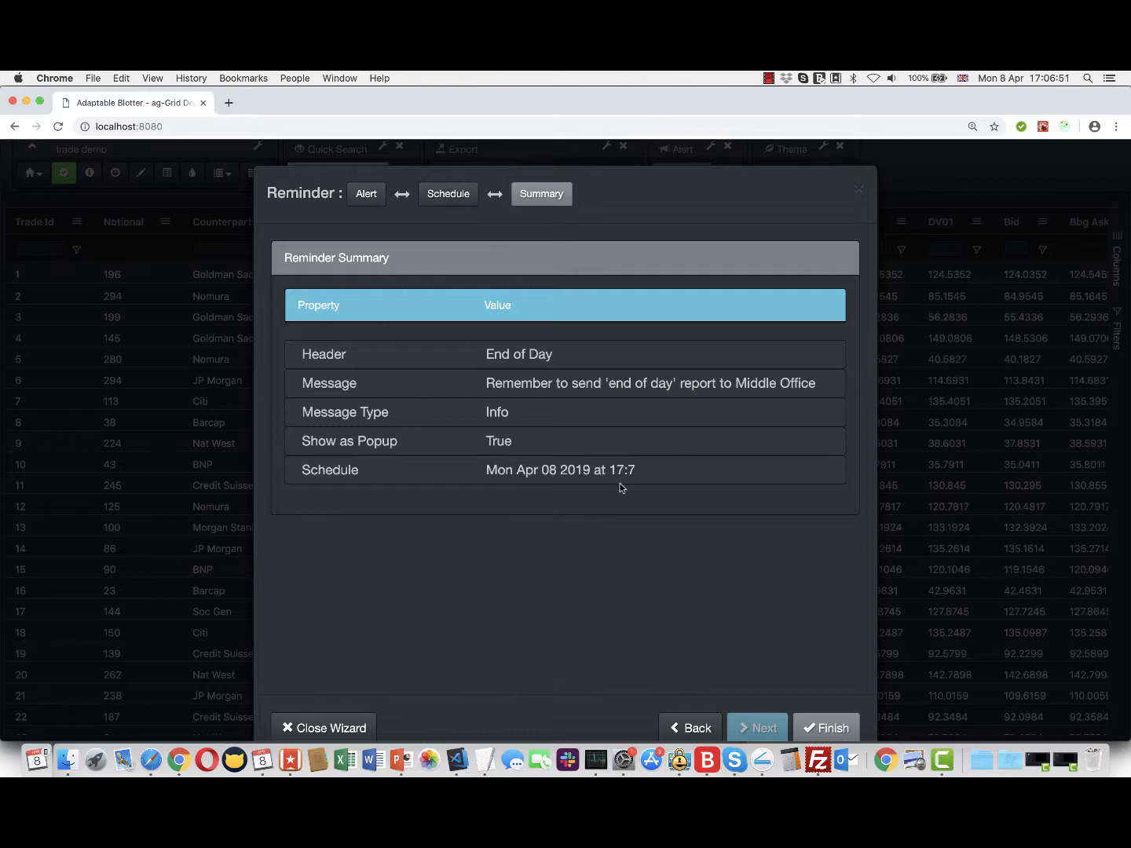
# Step: Finish the wizard to create the 'End of Day' Info reminder for Mon Apr 08 2019 at 17:07
pyautogui.click(826, 727)
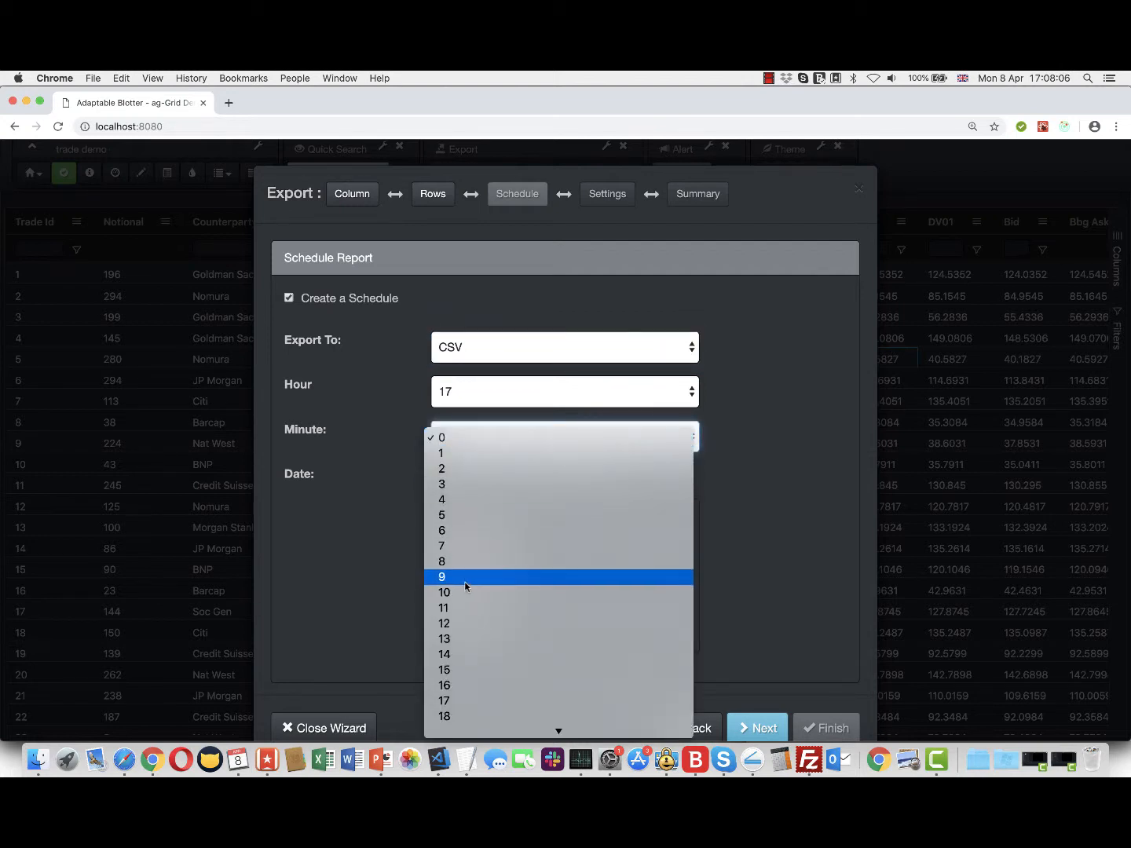
# Step: Set the scheduled CSV export to run at minute 9 of hour 17
pyautogui.click(441, 577)
pyautogui.write('En do')
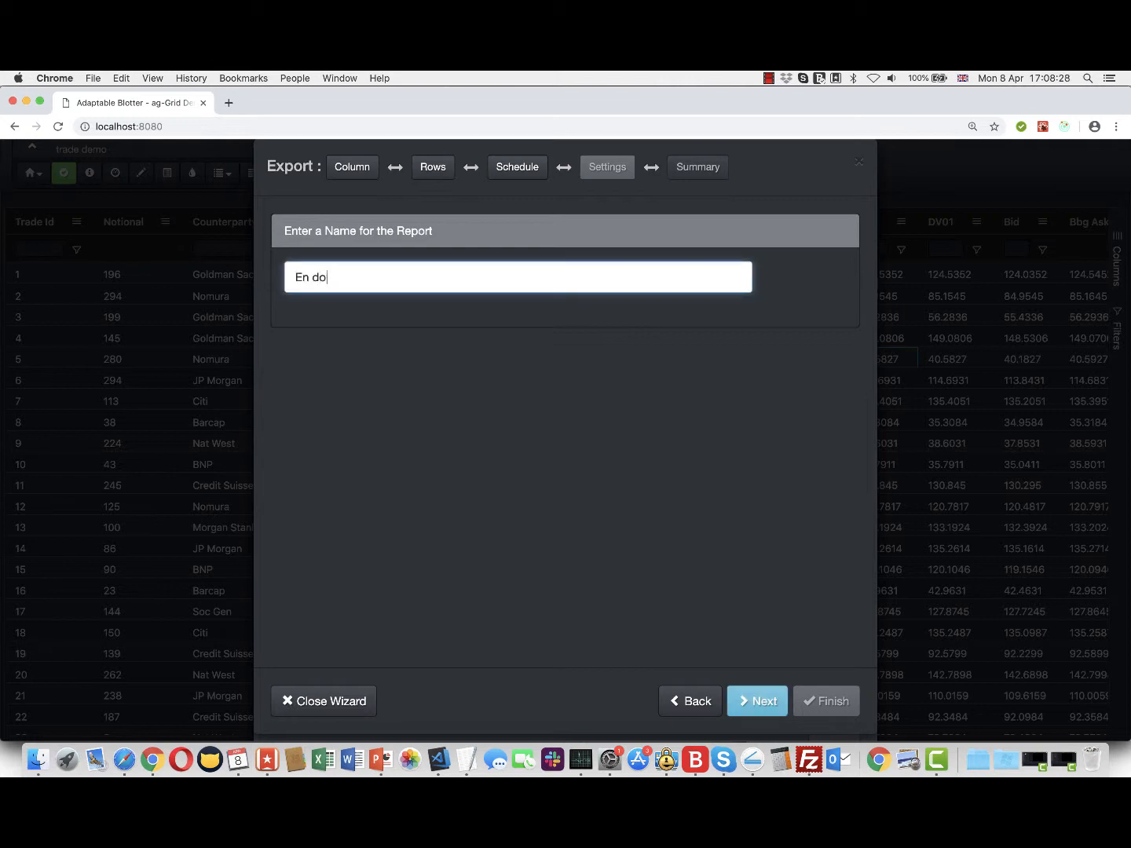
# Step: Correct the report name to 'End of Day Report' before saving the export
pyautogui.click(827, 701)
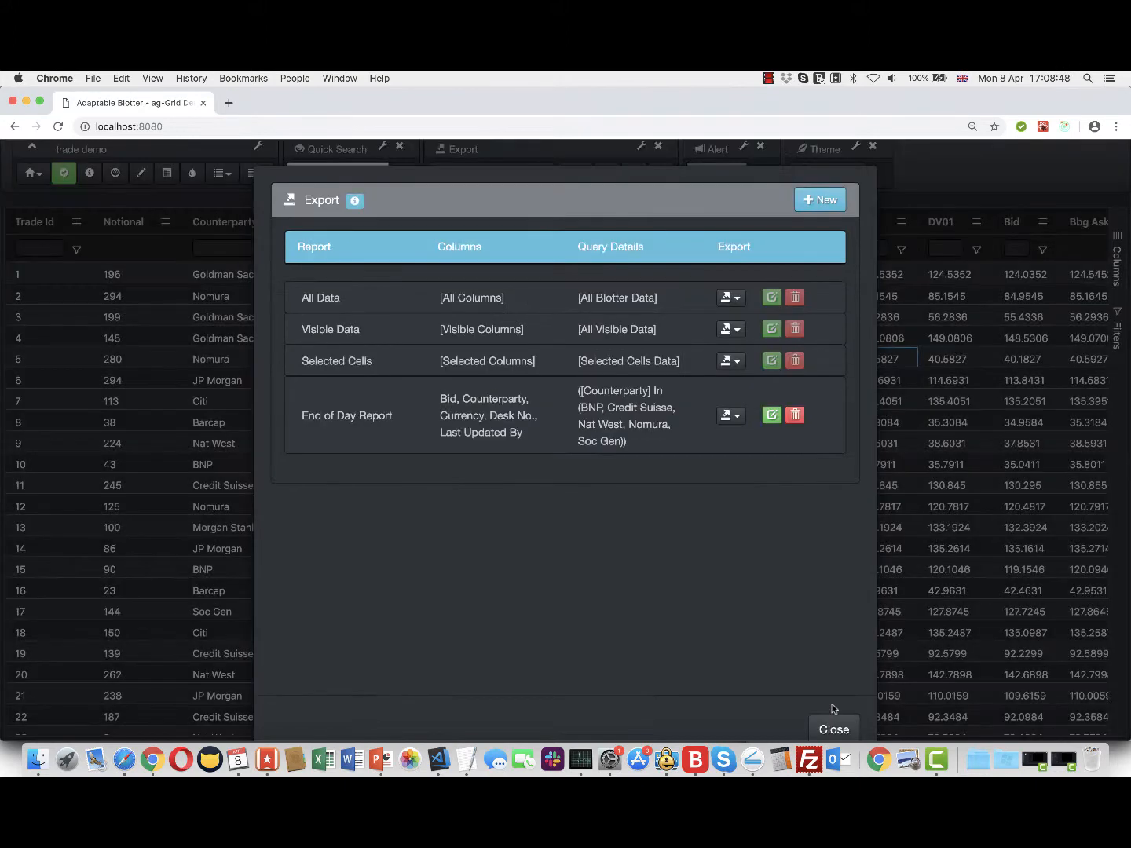
pyautogui.moveTo(771, 414)
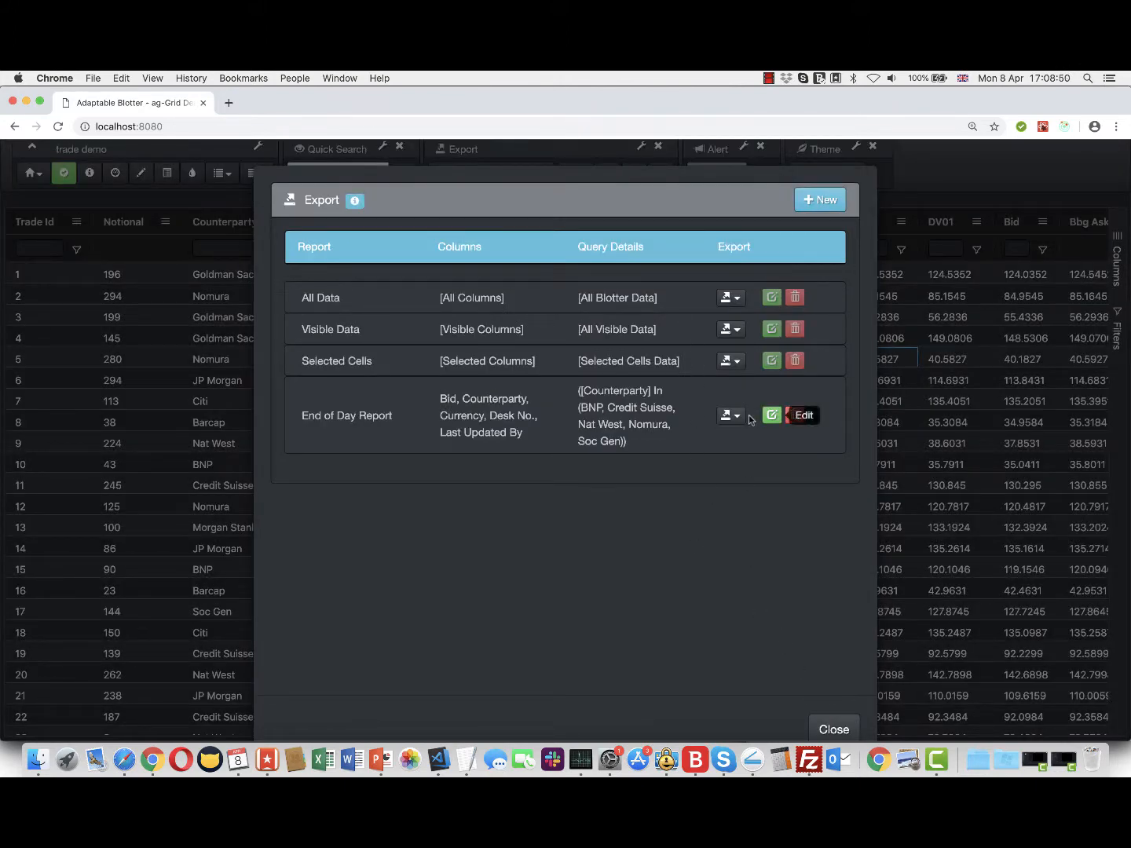
# Step: Close the Export popup so 'End of Day Report' shows as the grid's current export
pyautogui.click(833, 729)
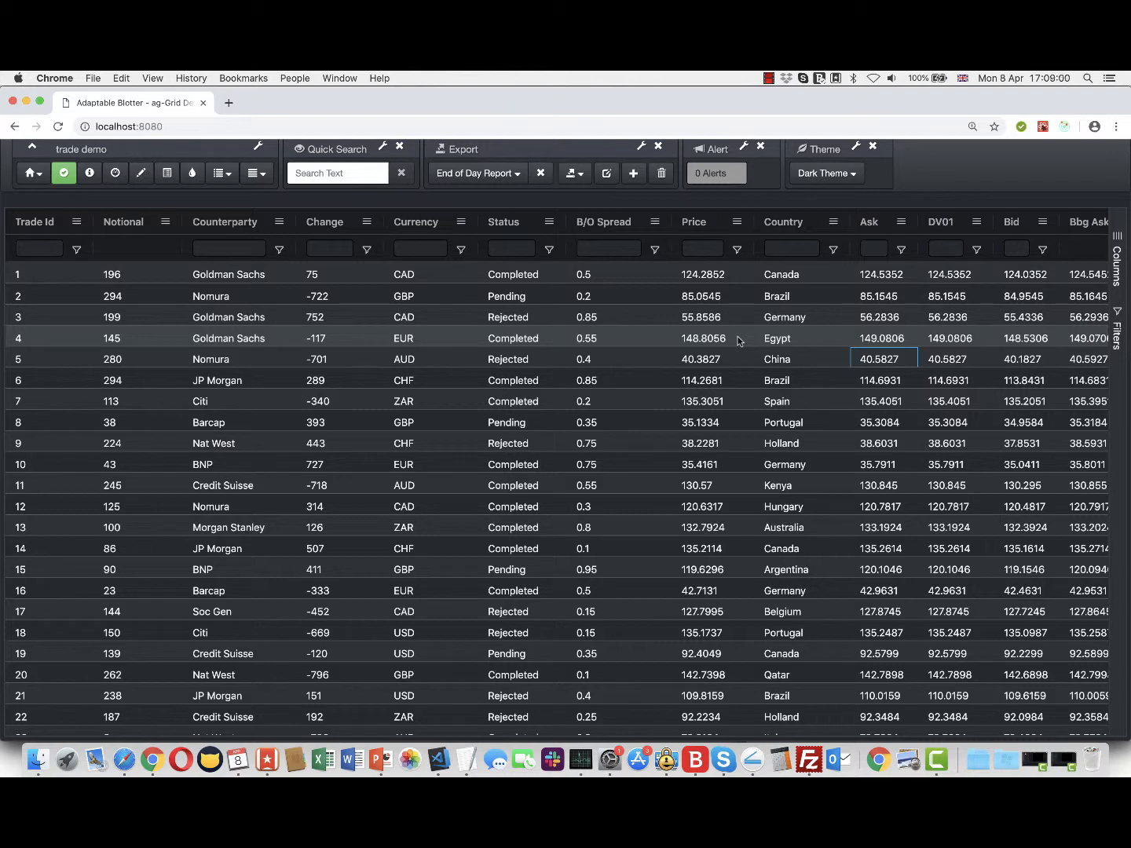